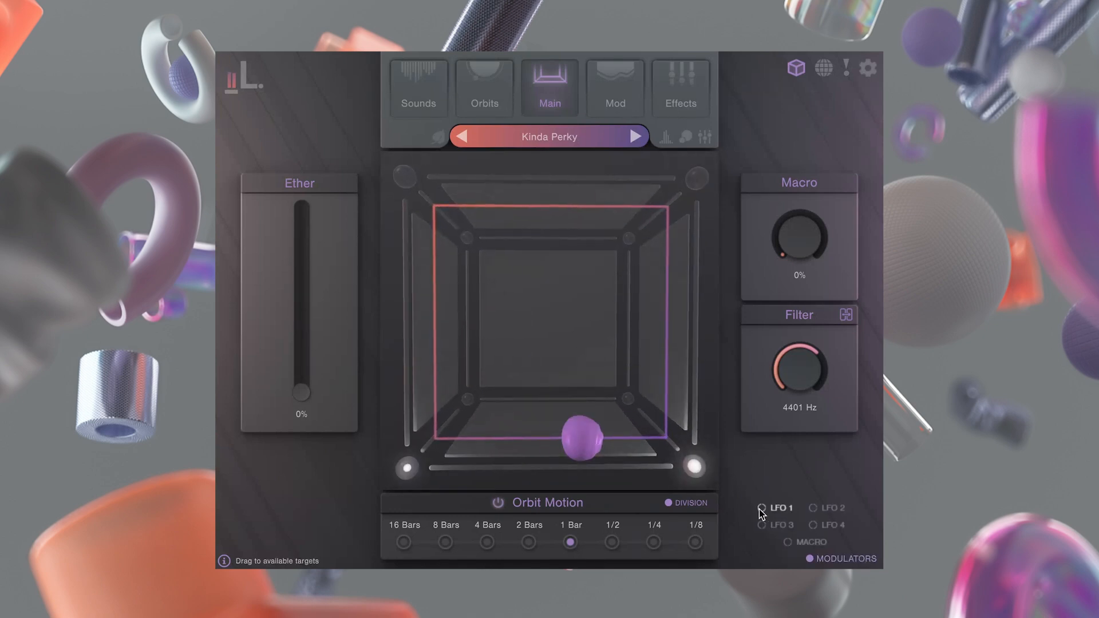
Show the Sounds overview with the Kinda Perky preset's eight sound slots and their volumes.
click(419, 88)
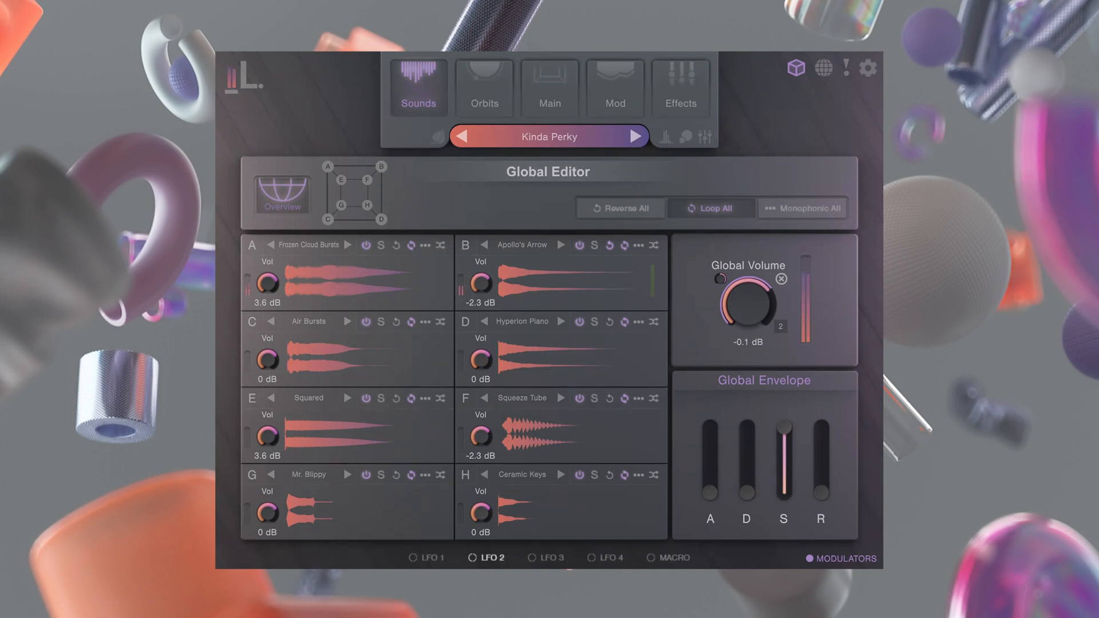
mouse_move(775, 119)
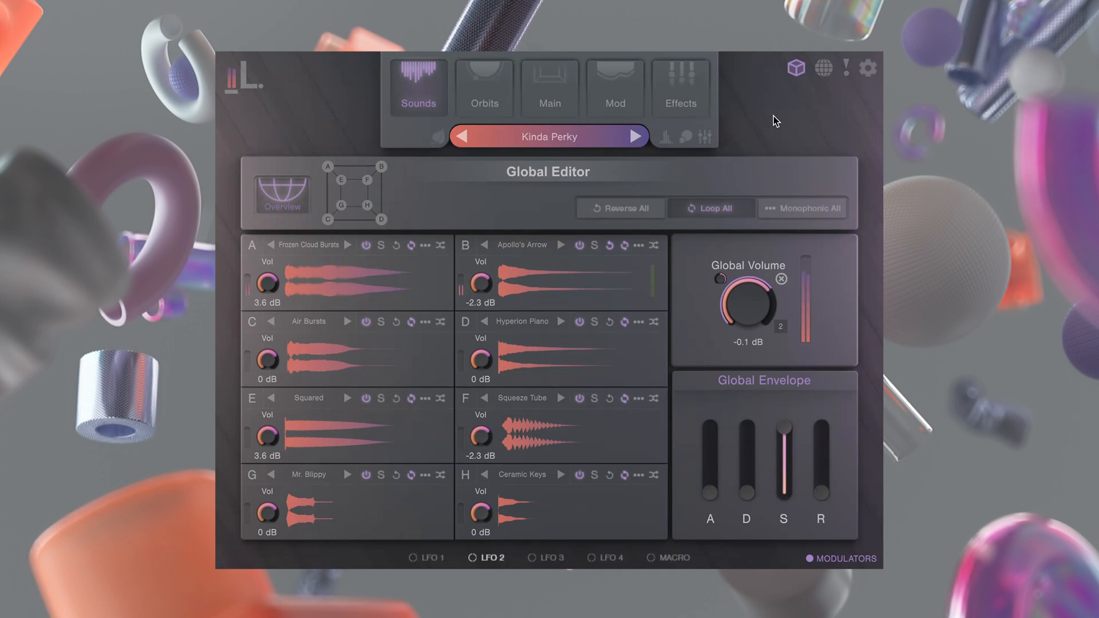
In the Mod Matrix, target slot 4's Macro routing at Effects > C Verb Mix, then return to Main.
click(614, 87)
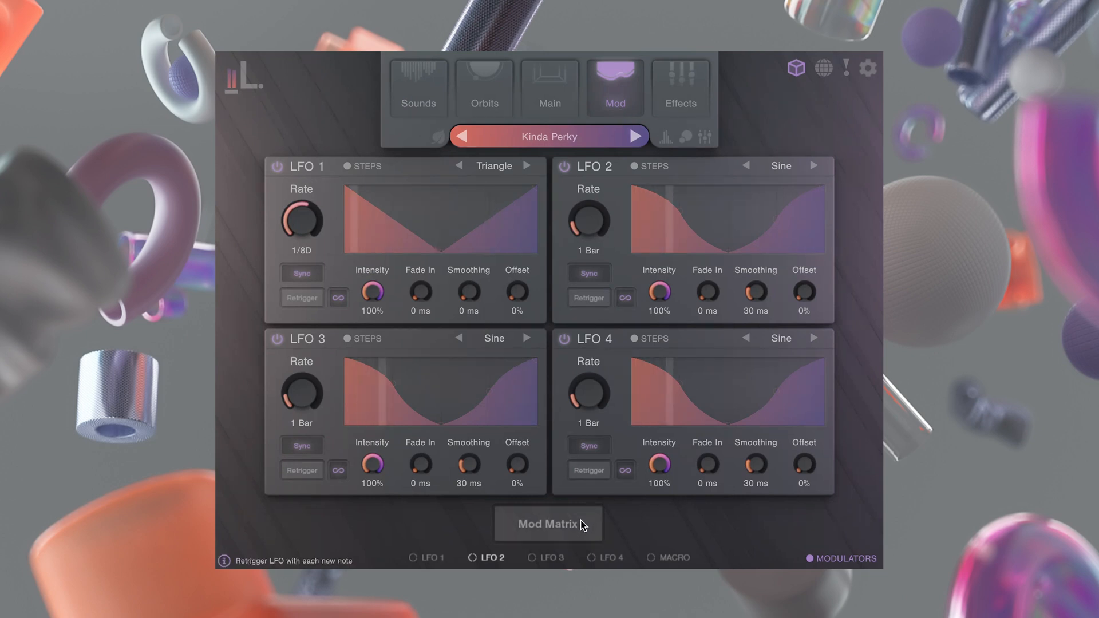
click(549, 523)
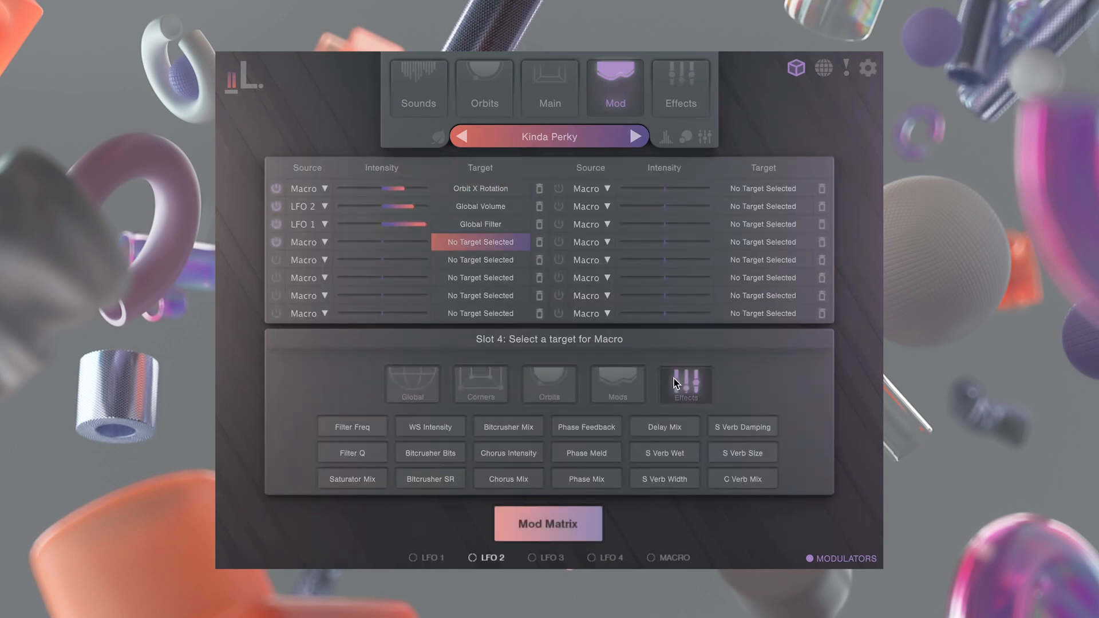
click(741, 479)
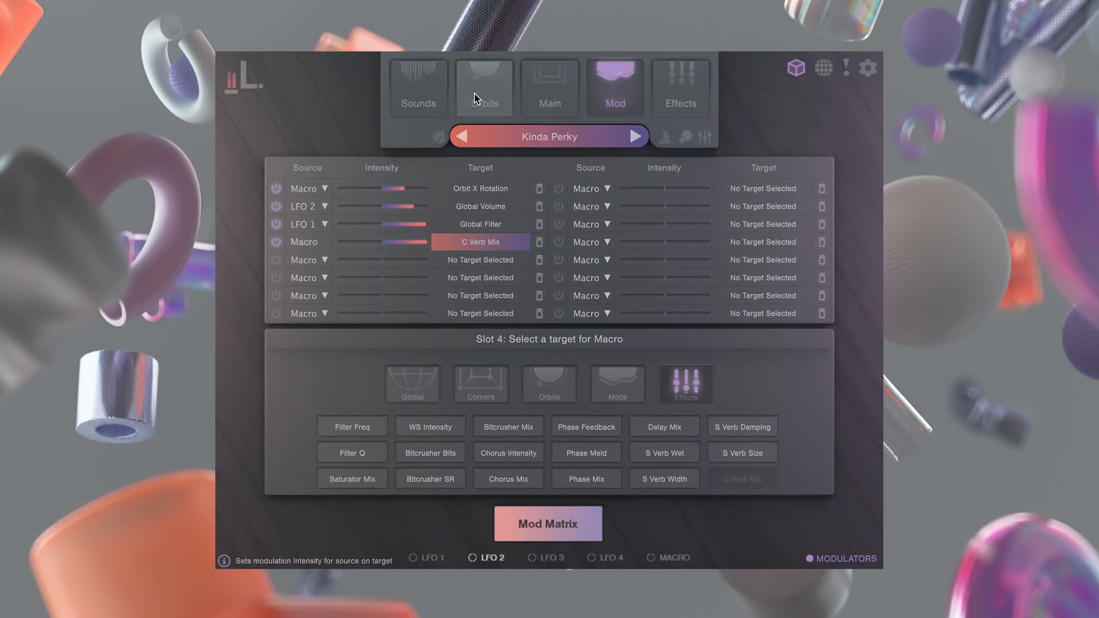
click(549, 88)
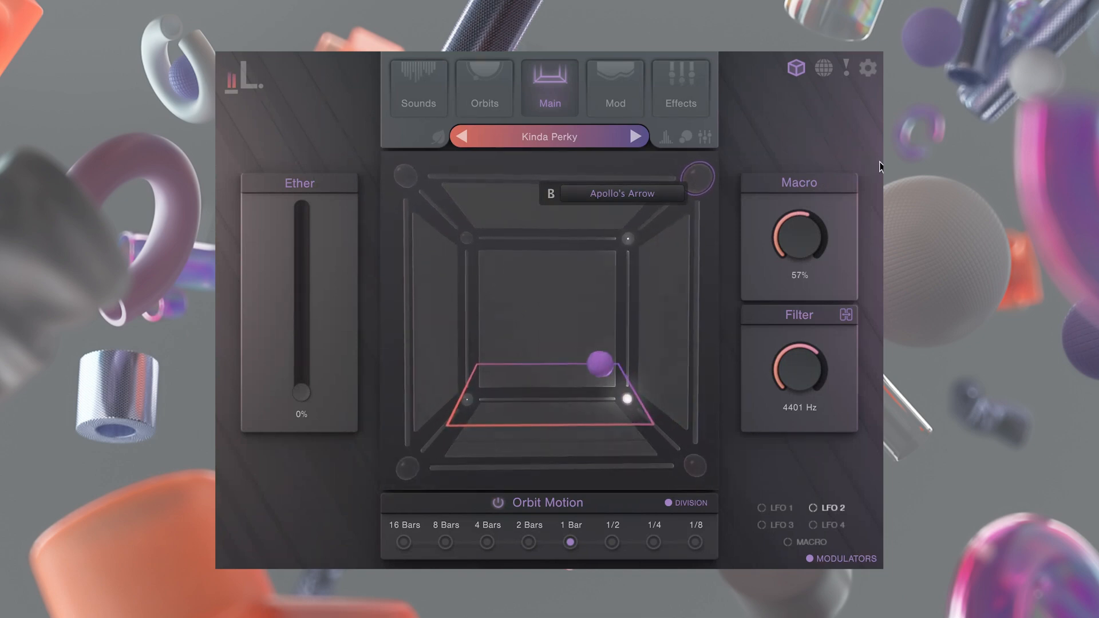
Unsync LFO 1 from the tempo and raise its free rate to 6.8 Hz.
click(614, 87)
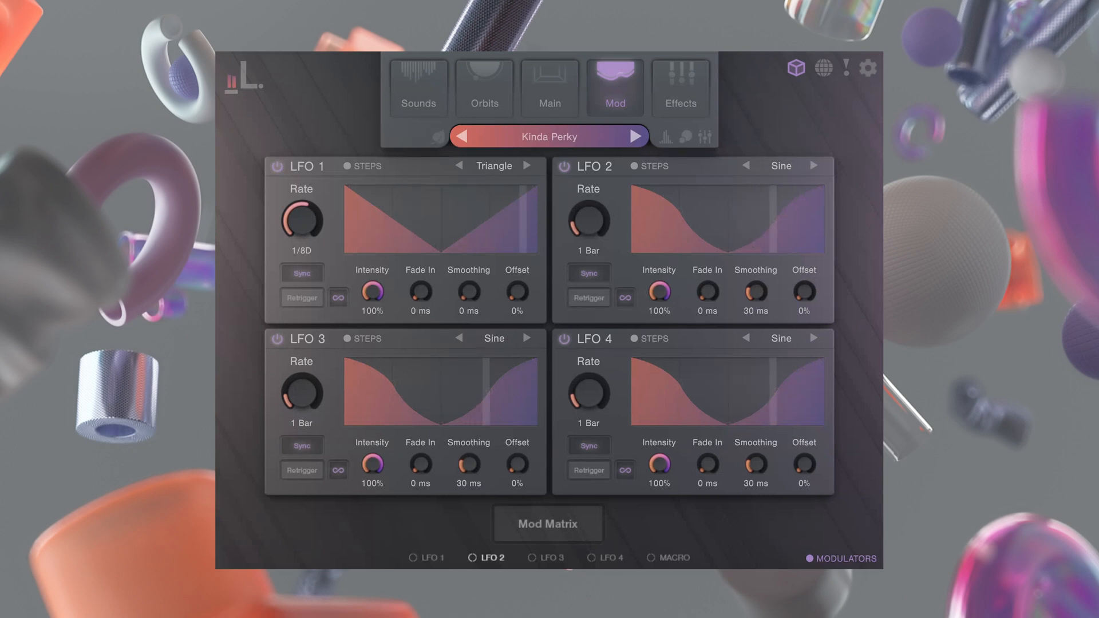
mouse_move(304, 221)
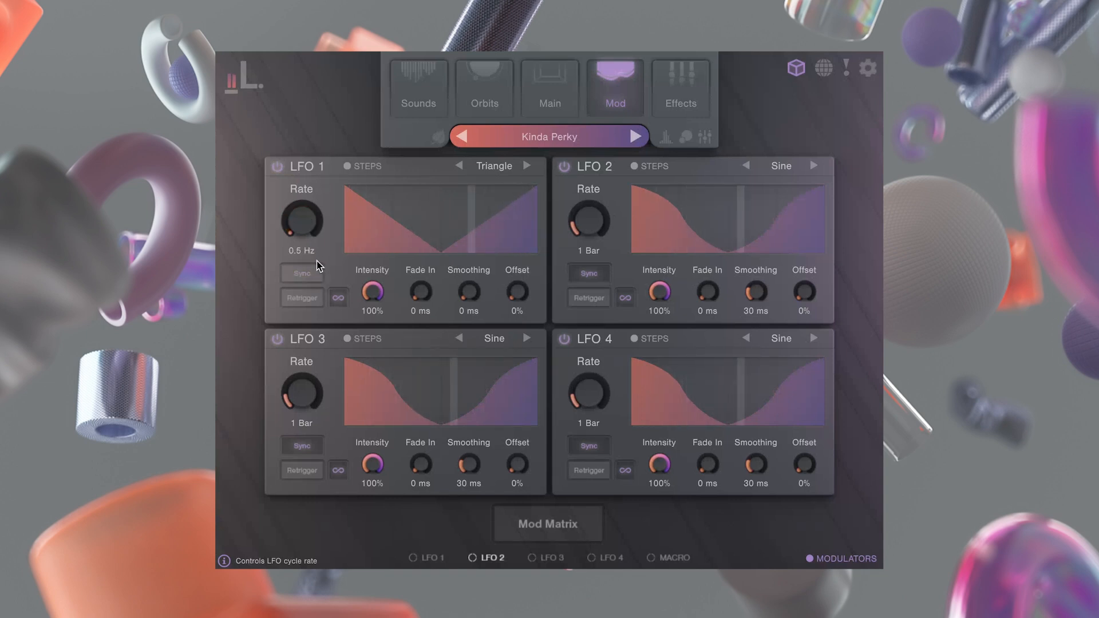
click(301, 272)
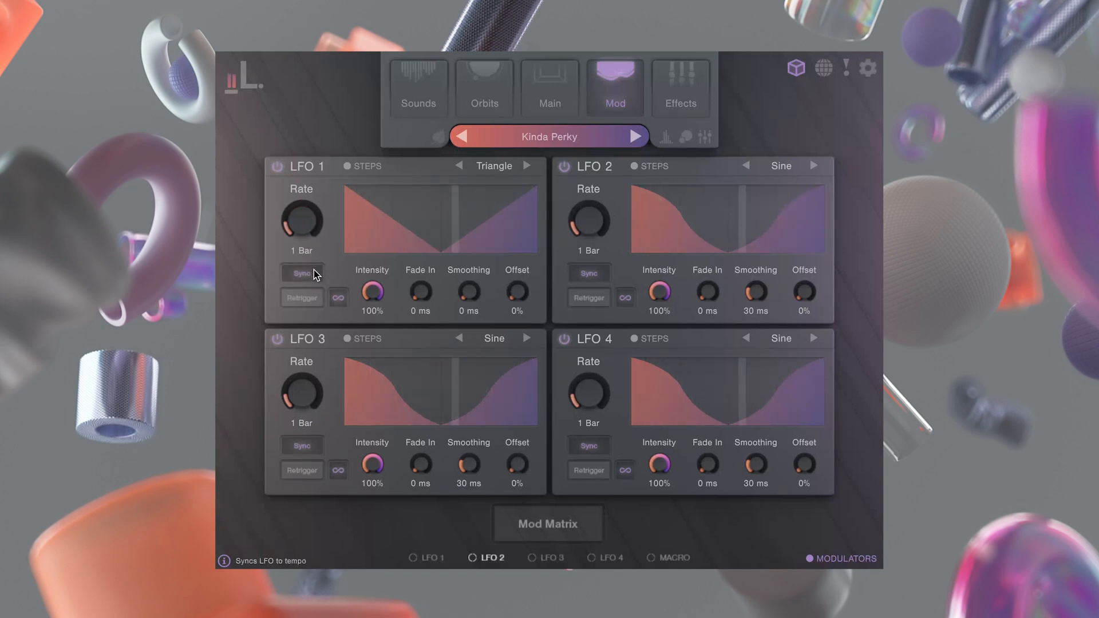
click(301, 272)
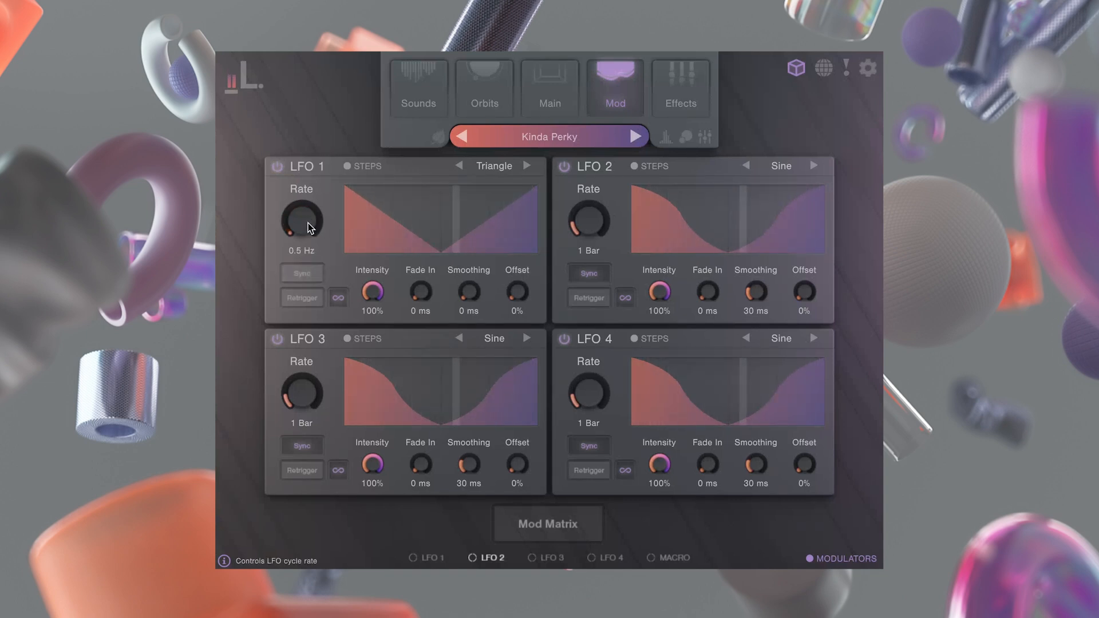
drag(301, 224, 332, 156)
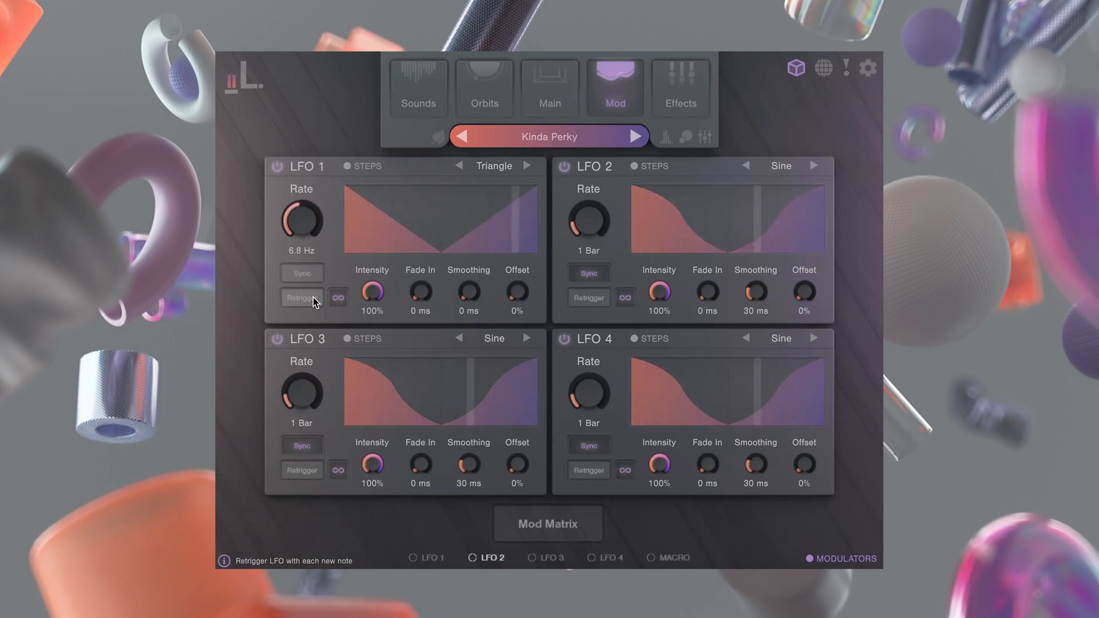
Keep LFO 1's intensity at 100% and dial in a 208 ms fade-in, 226 ms smoothing and 44% offset.
click(301, 298)
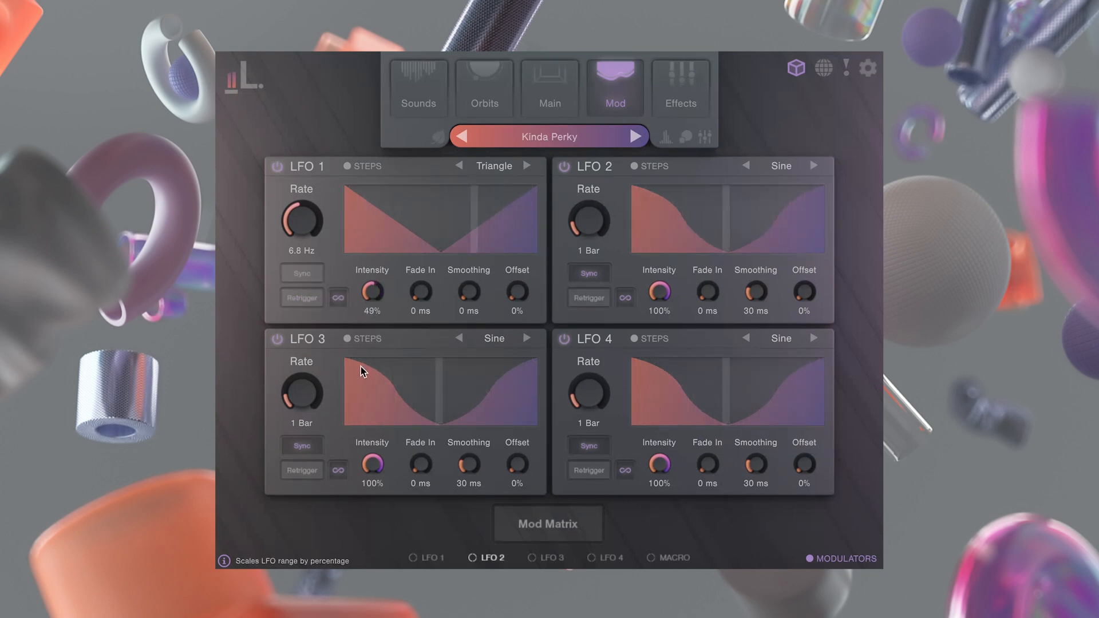
drag(371, 293, 371, 287)
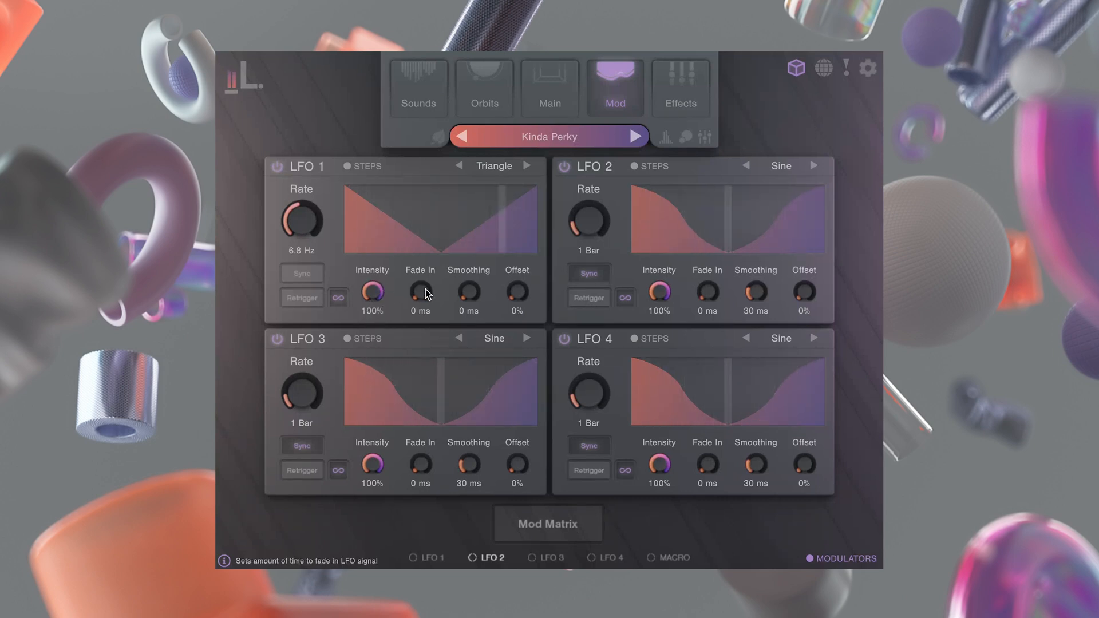
drag(420, 293, 420, 287)
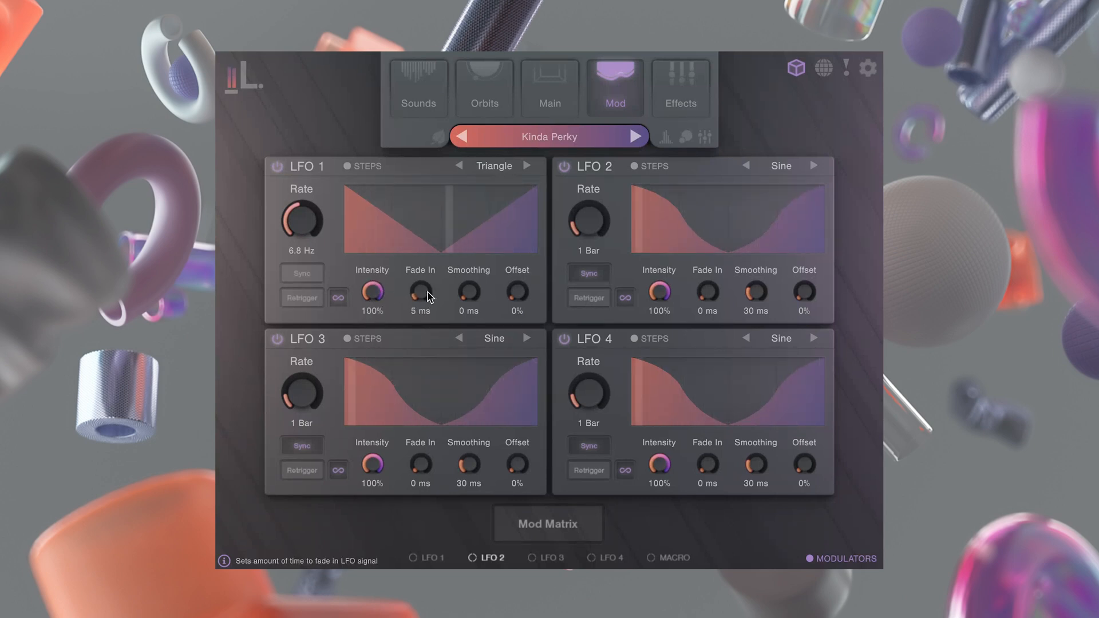
drag(421, 293, 420, 301)
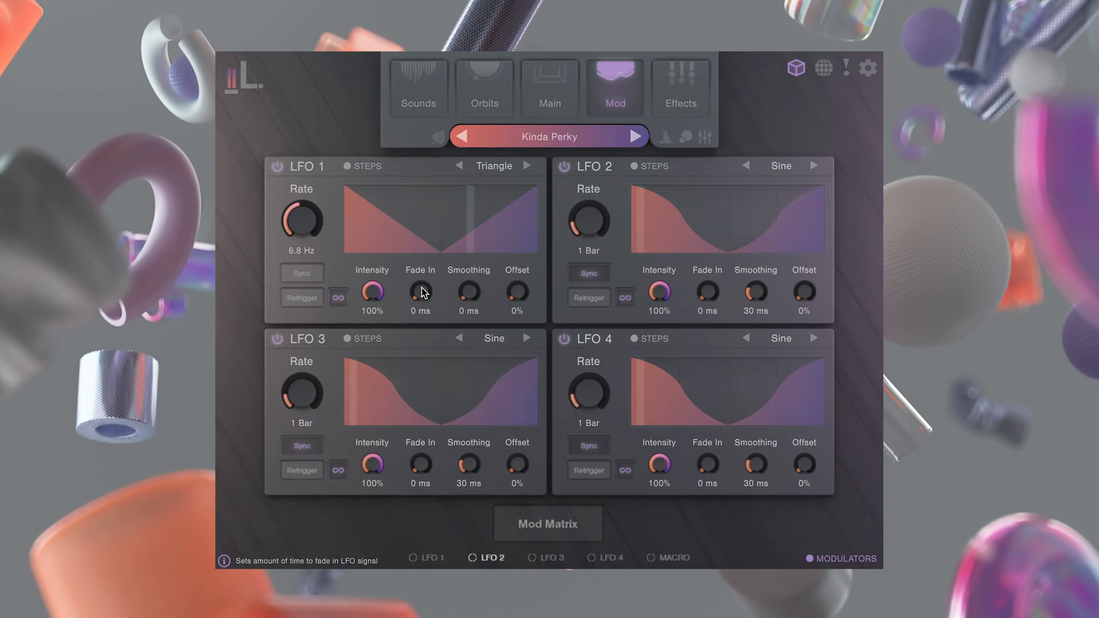
drag(420, 293, 420, 267)
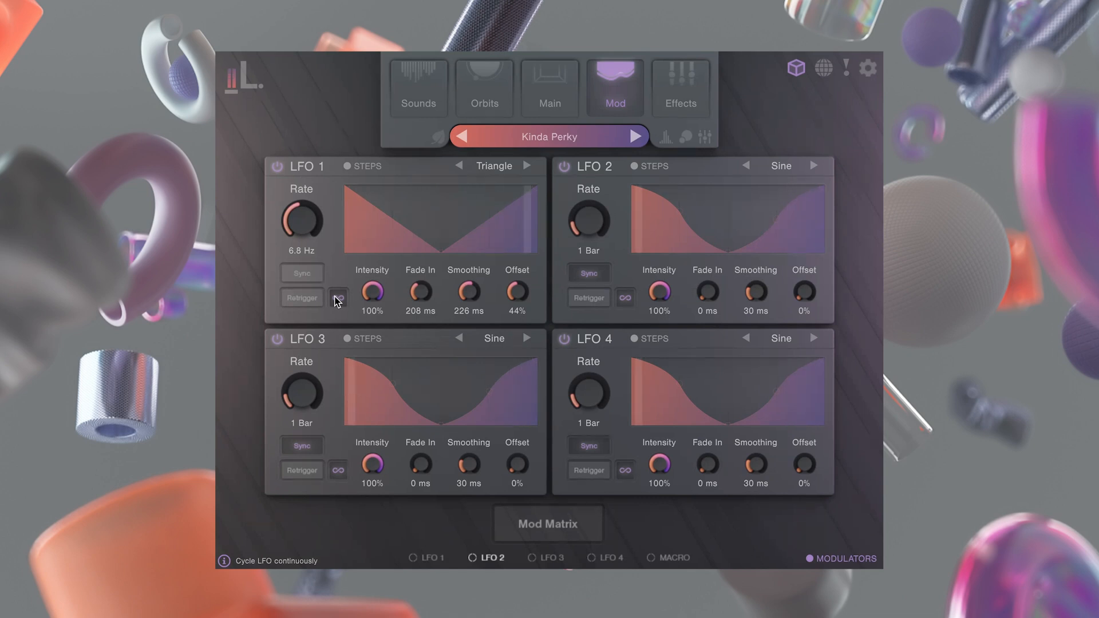
Cycle LFO 1's waveform through Triangle and Square to the Custom shape.
click(529, 164)
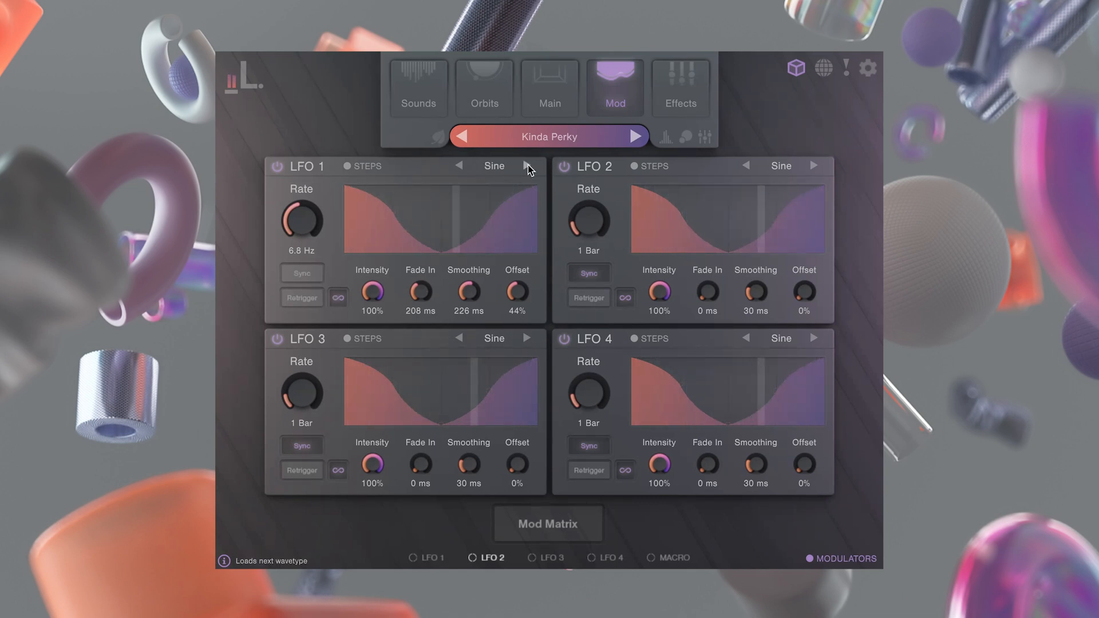
click(526, 166)
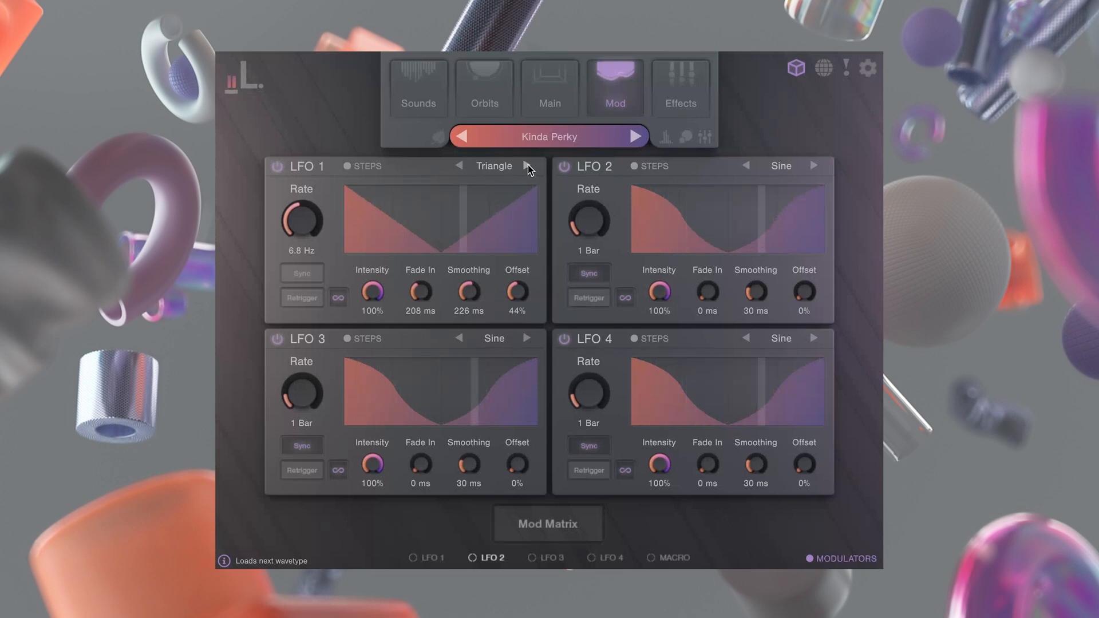
click(527, 165)
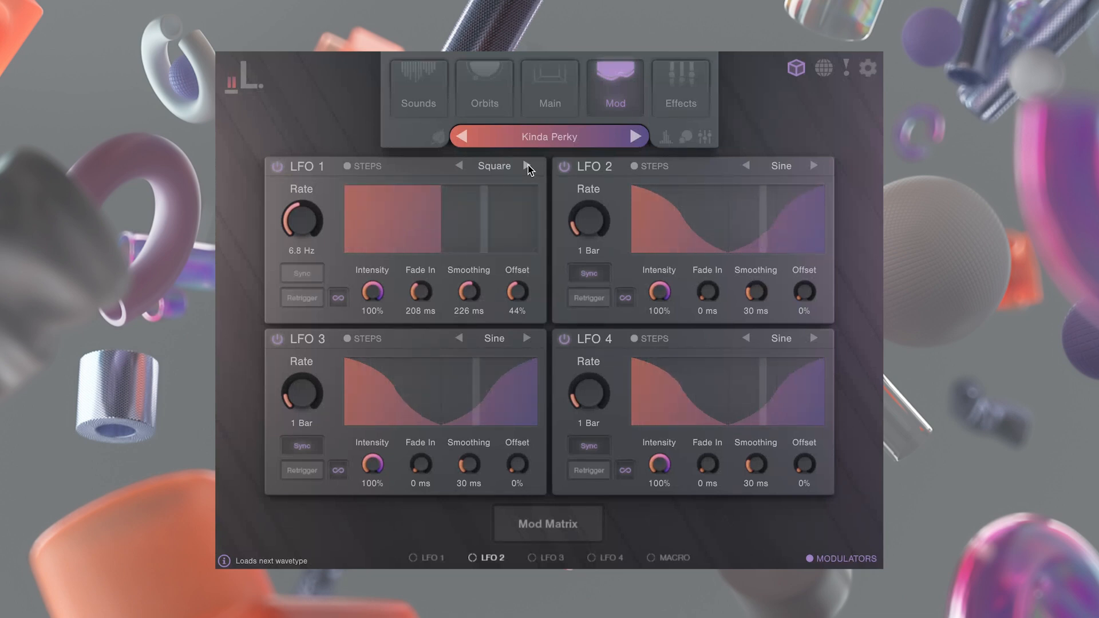
click(528, 166)
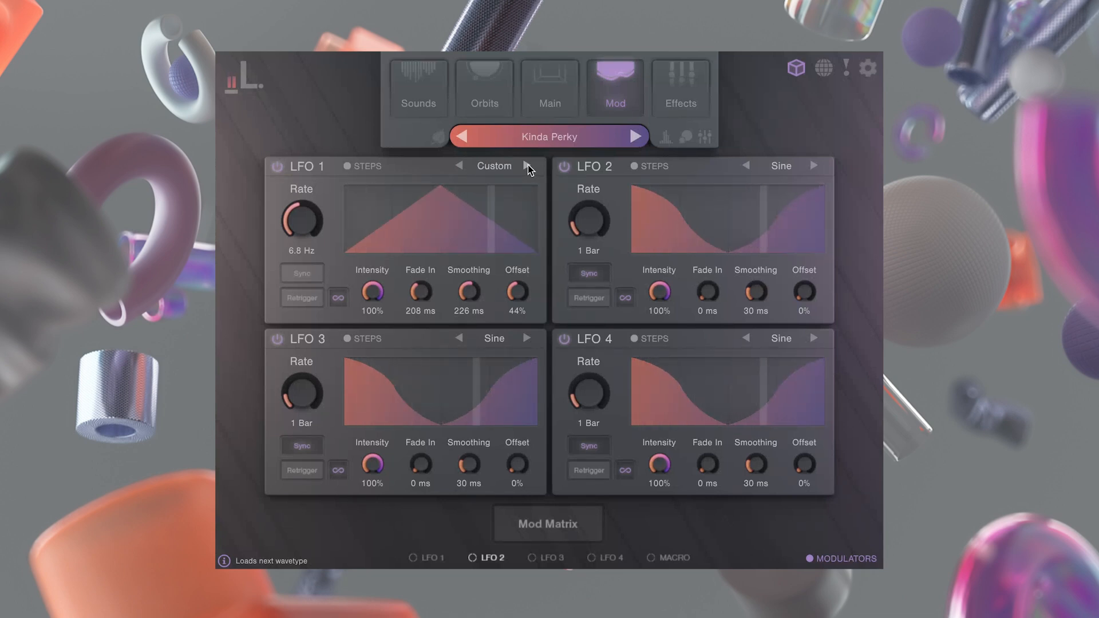
mouse_move(502, 178)
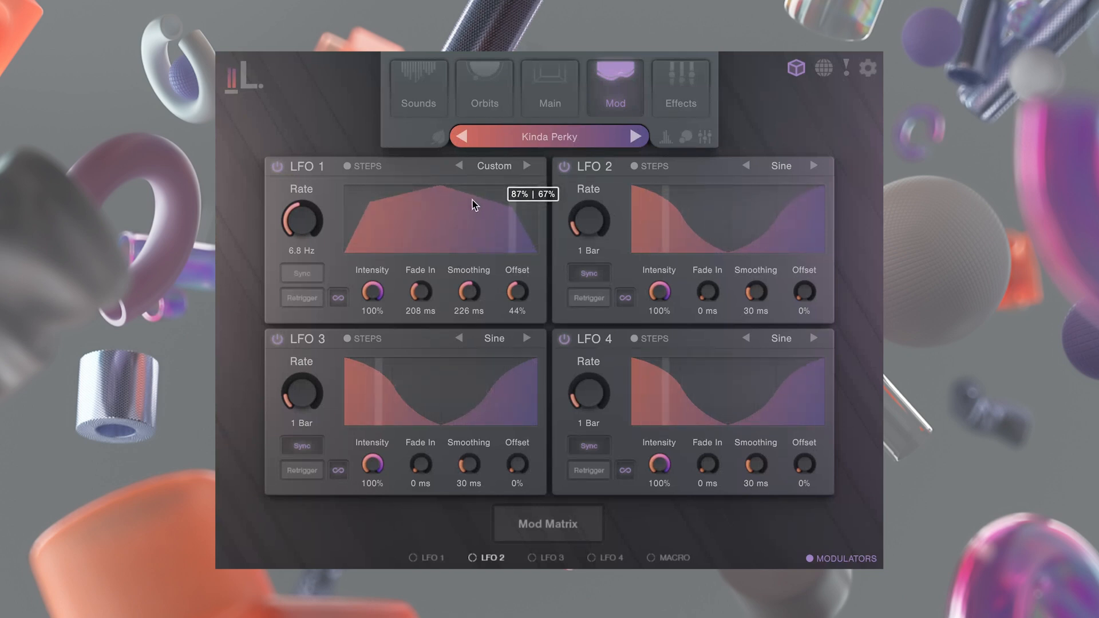
Reshape the custom curve by moving a breakpoint, then switch LFO 1 to a 16-step sequencer.
drag(472, 203, 403, 227)
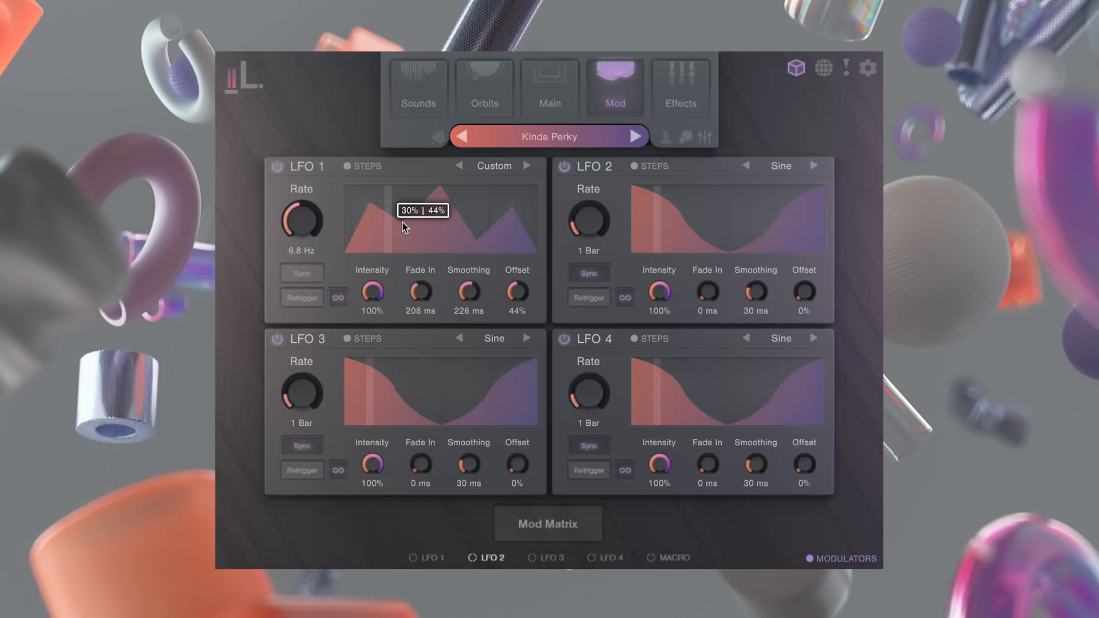
mouse_move(435, 169)
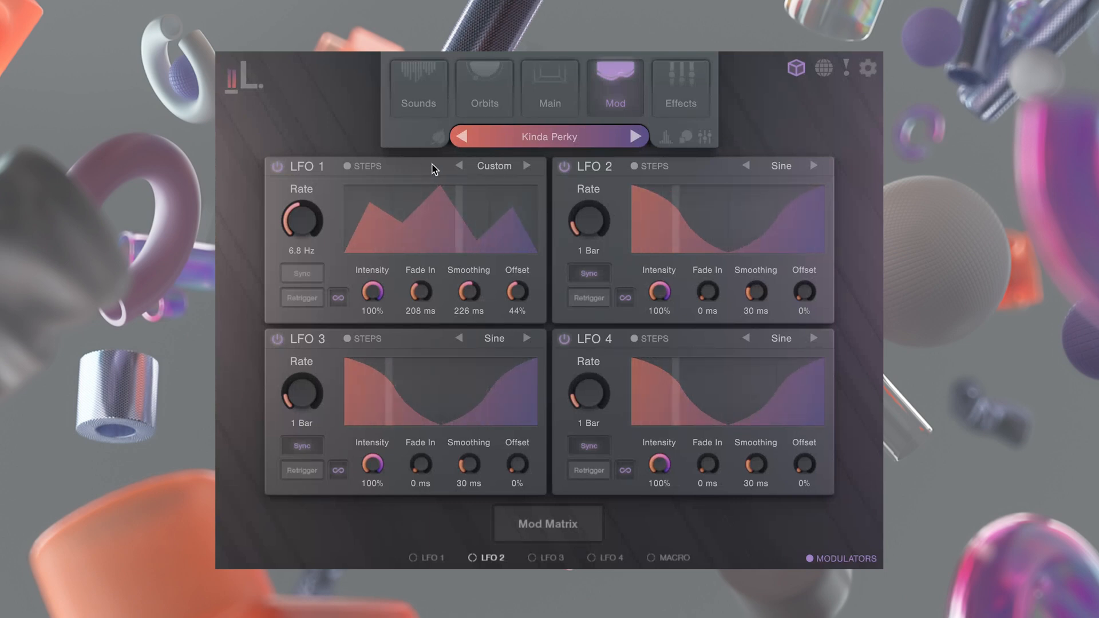
click(347, 166)
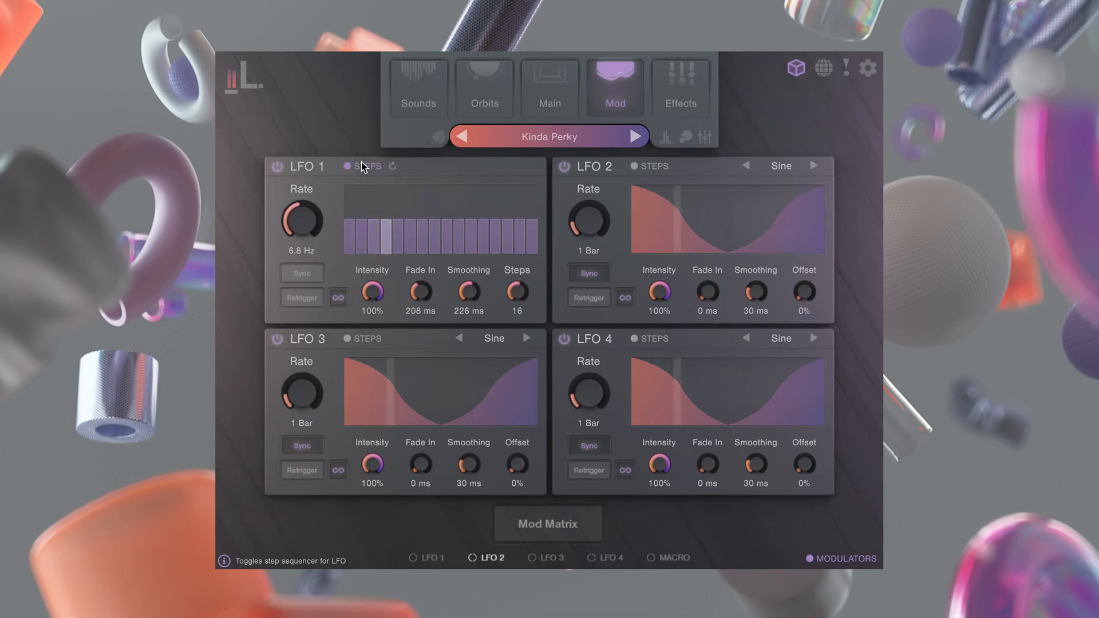